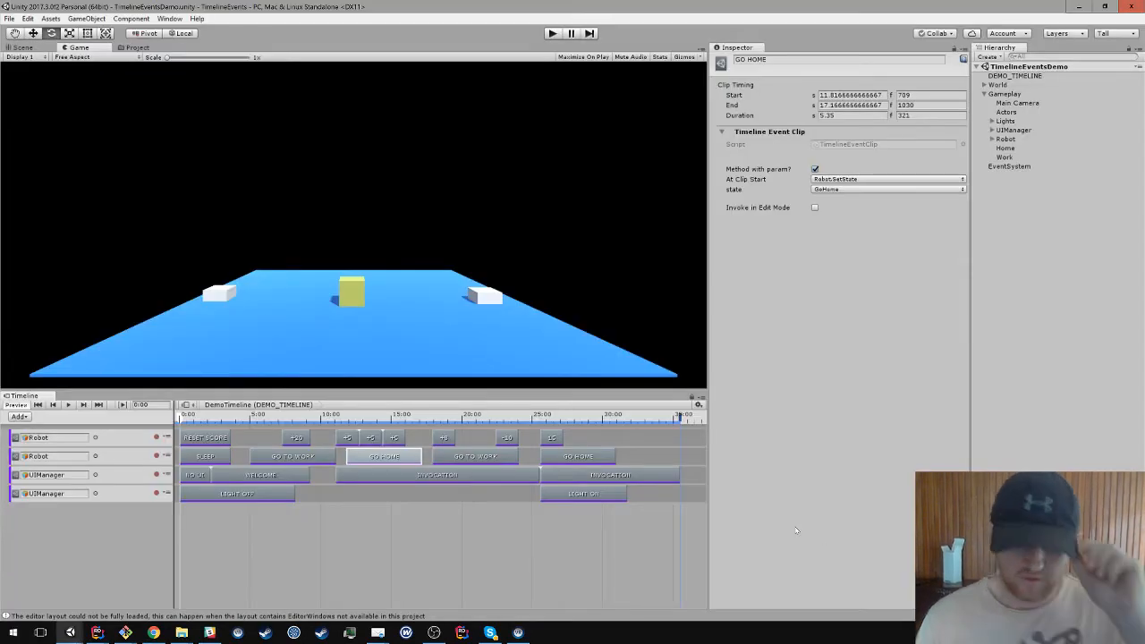
mouse_move(543, 534)
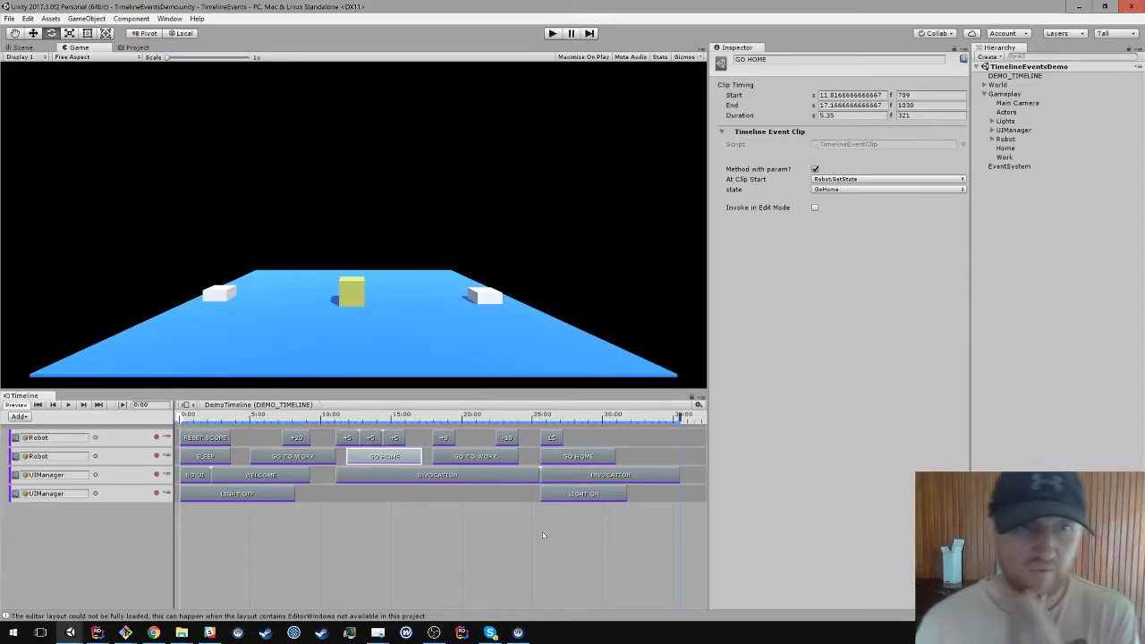
mouse_move(354, 500)
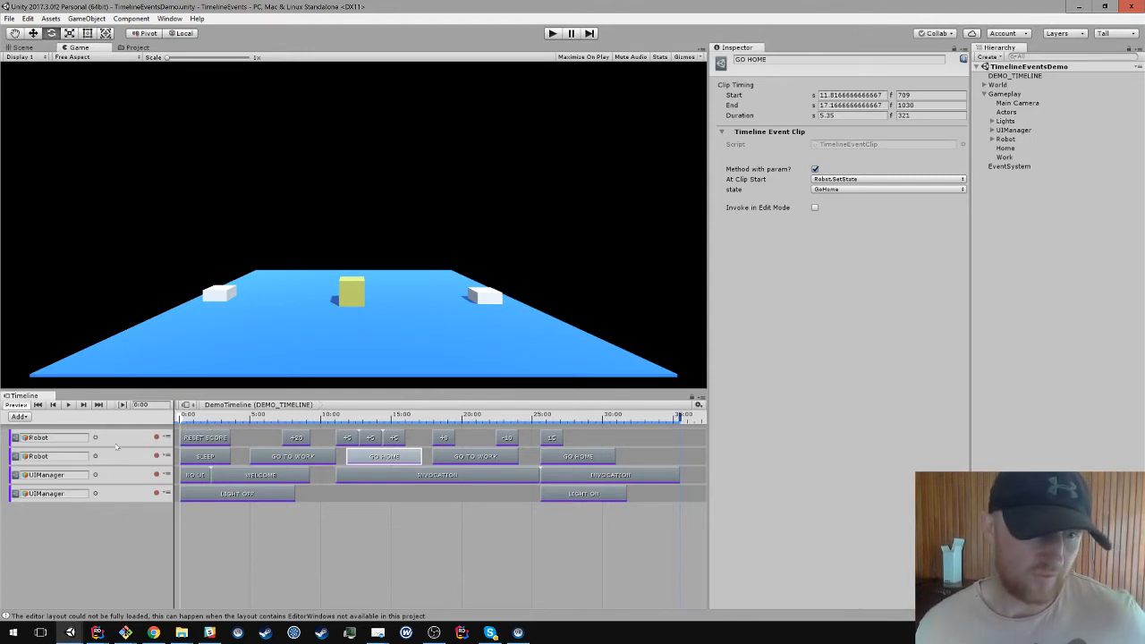
Step: Select the robot's event track and its RESET SCORE clip to show the clip settings
click(51, 436)
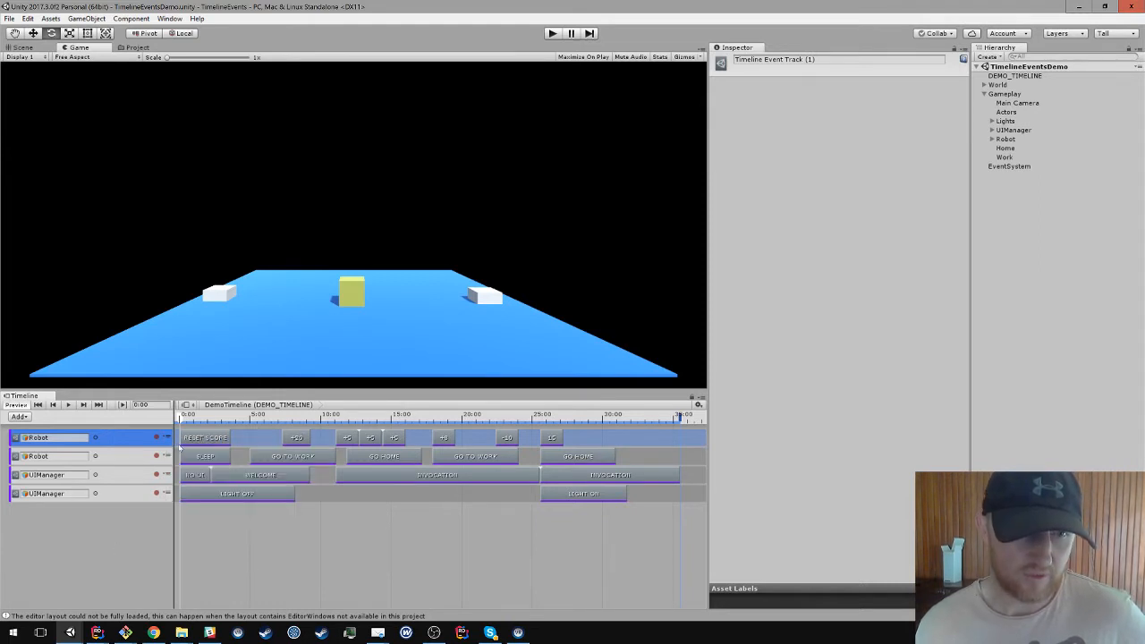
click(204, 437)
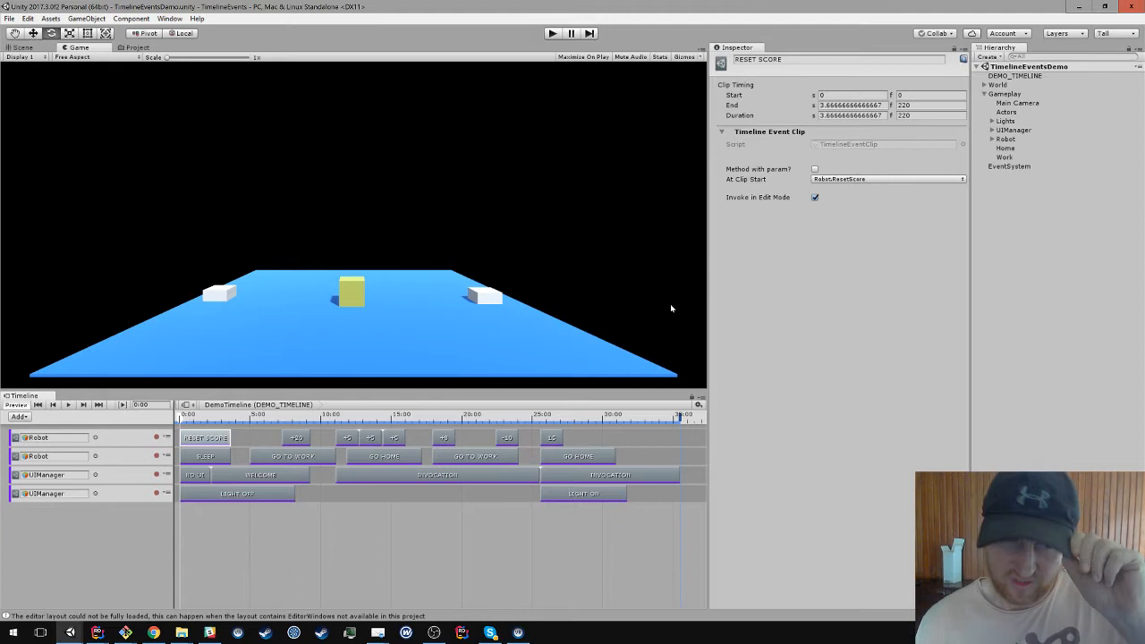
Step: Inspect the +25, +3 and -10 AddScore clips and their point values
click(297, 437)
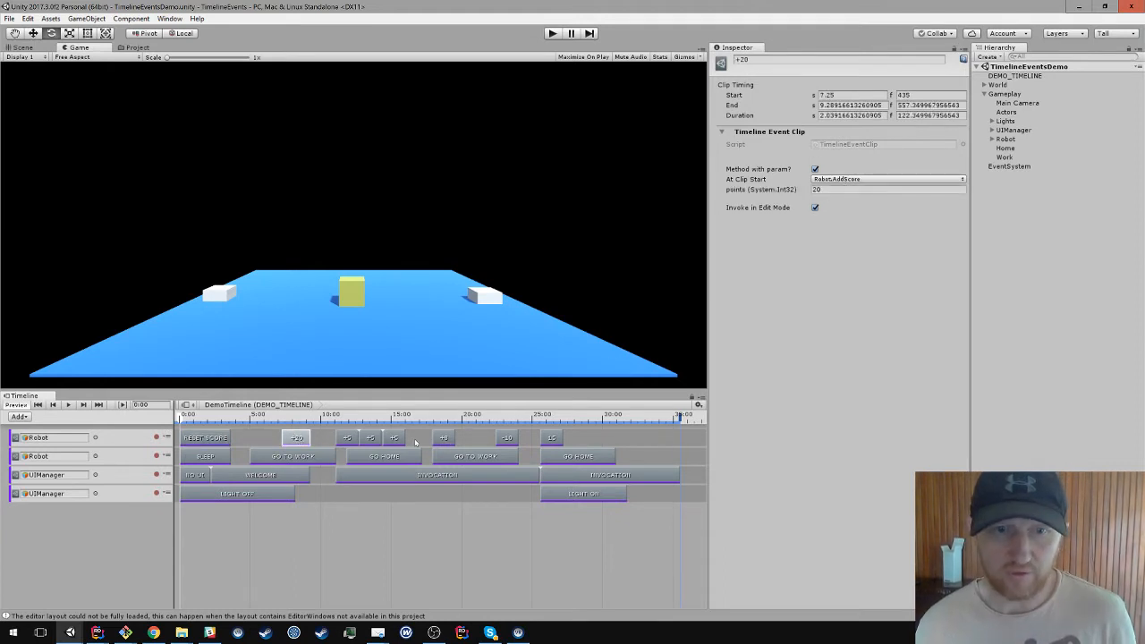
click(443, 437)
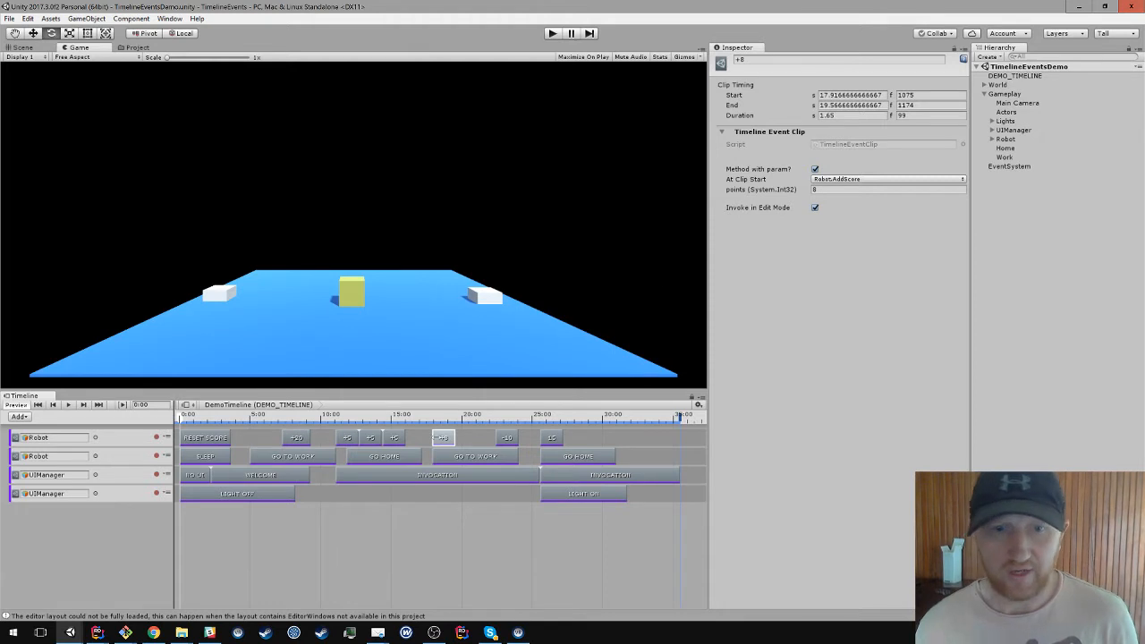
click(509, 437)
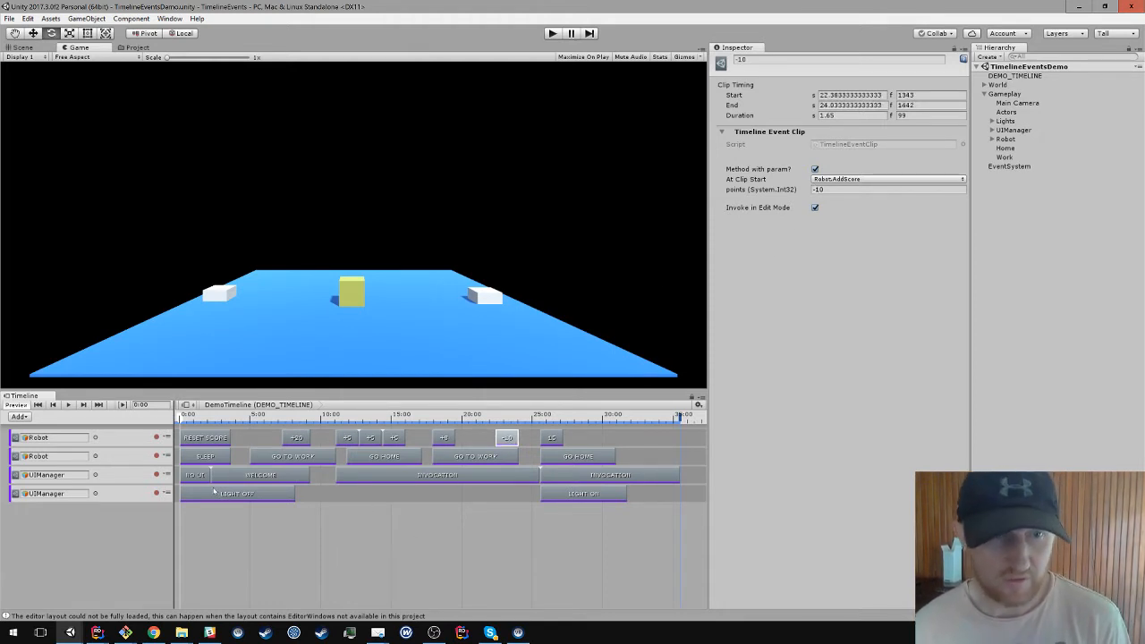
Step: Select the SLEEP clip and list its available robot states
click(204, 456)
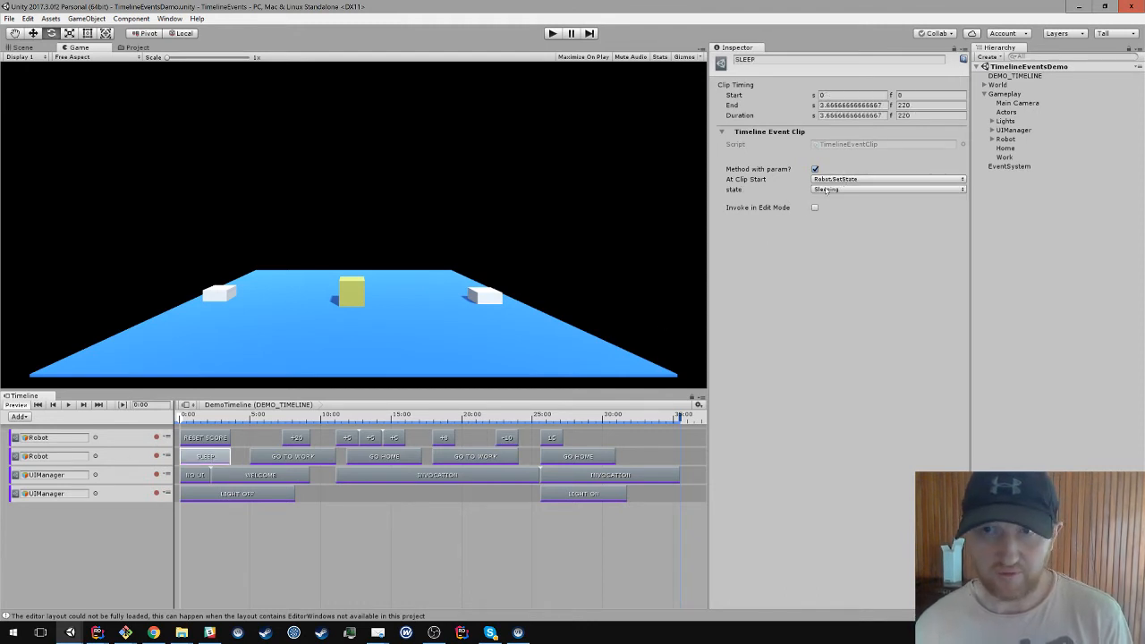
click(886, 190)
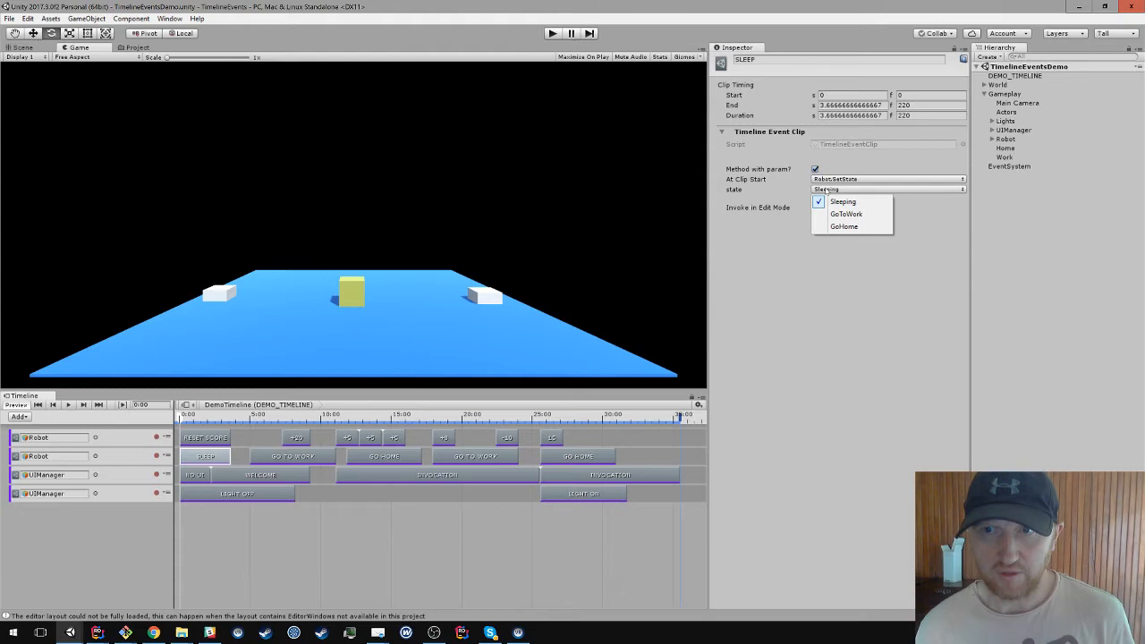
Step: Switch to Robot.cs in Rider and scroll over the AddScore, ResetScore and SetState methods
key(alt+tab)
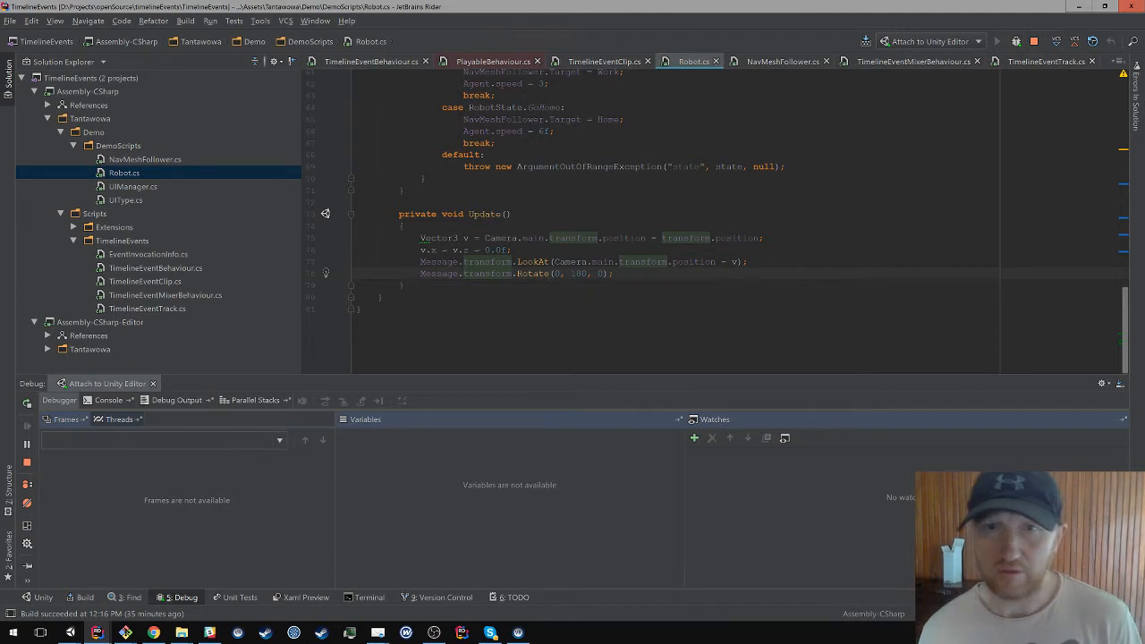
scroll(up, 3)
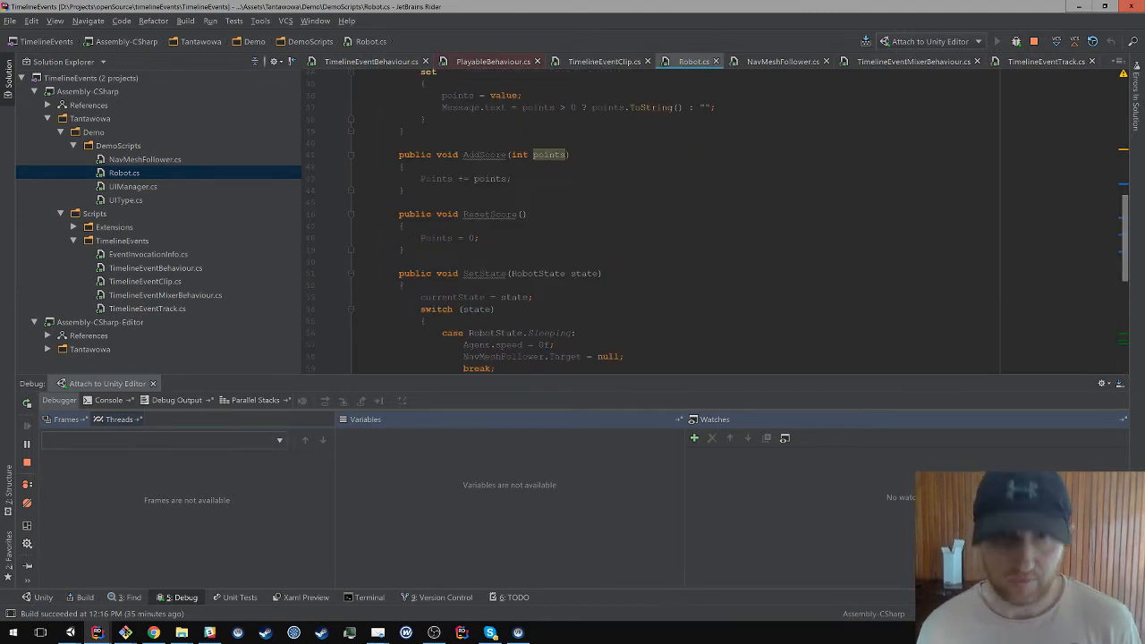
scroll(down, 3)
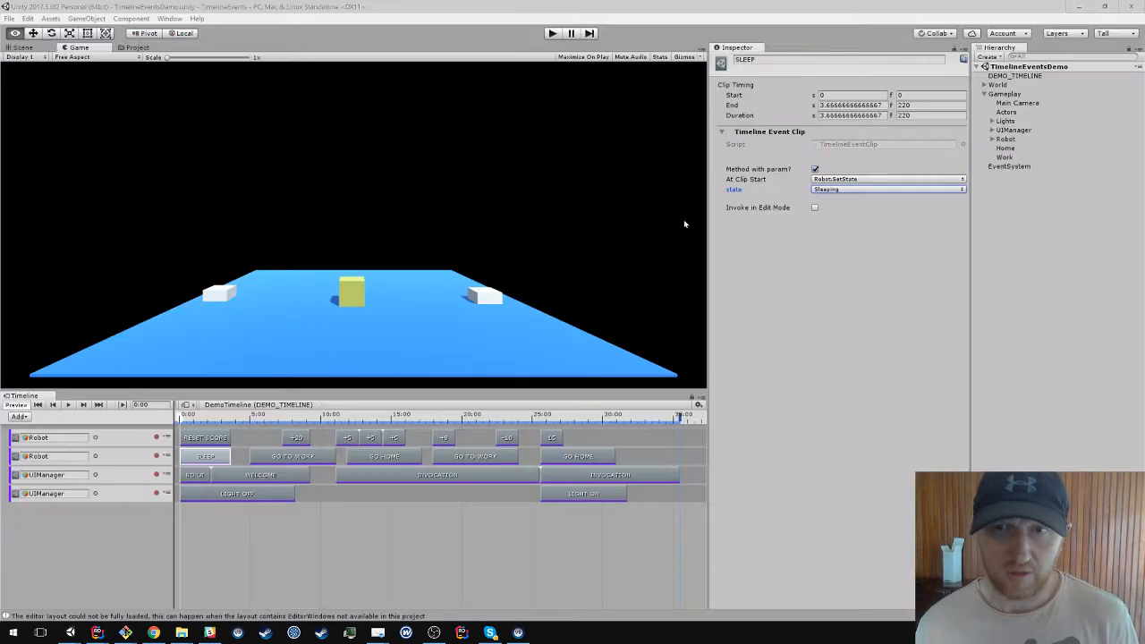
Step: Leave the SLEEP clip's state as Sleeping and select the WELCOME clip on the UI track
click(886, 189)
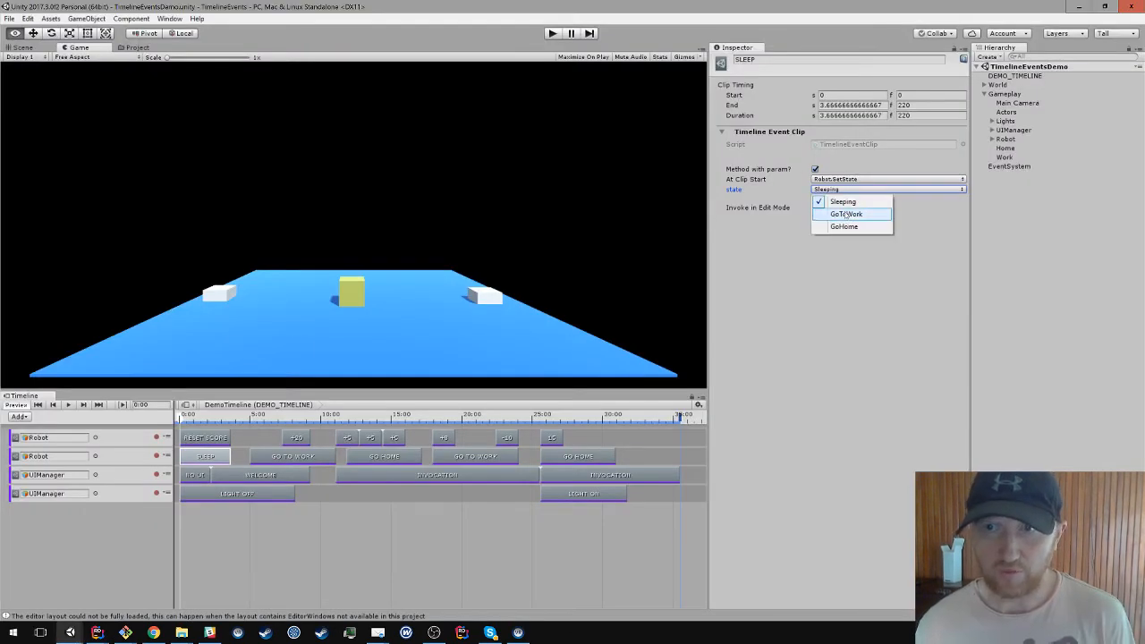
click(841, 200)
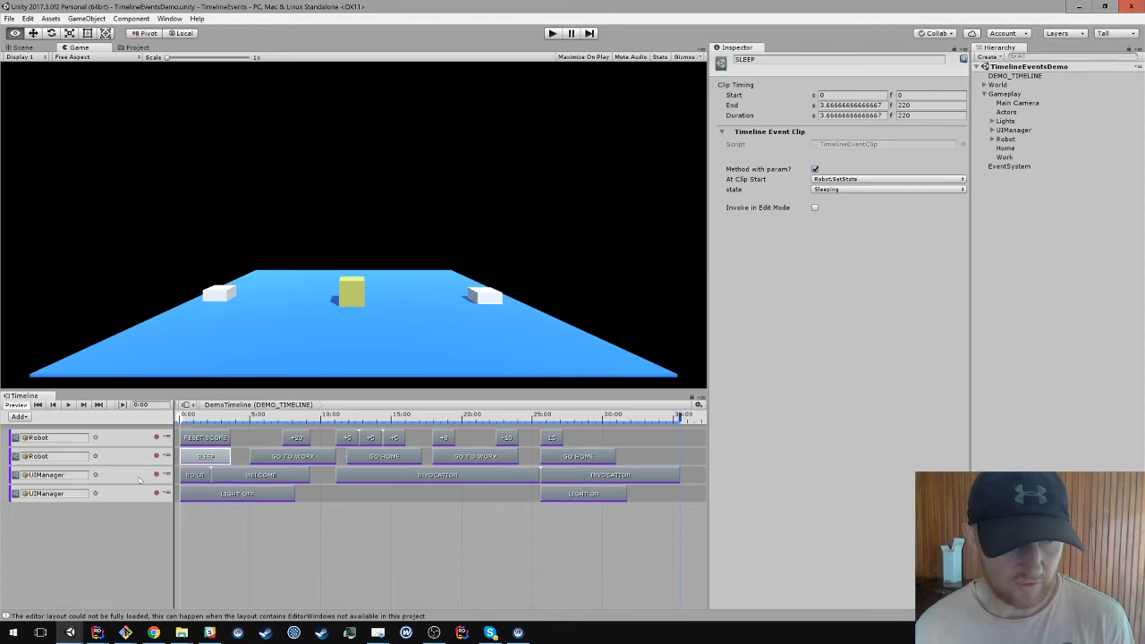
click(261, 476)
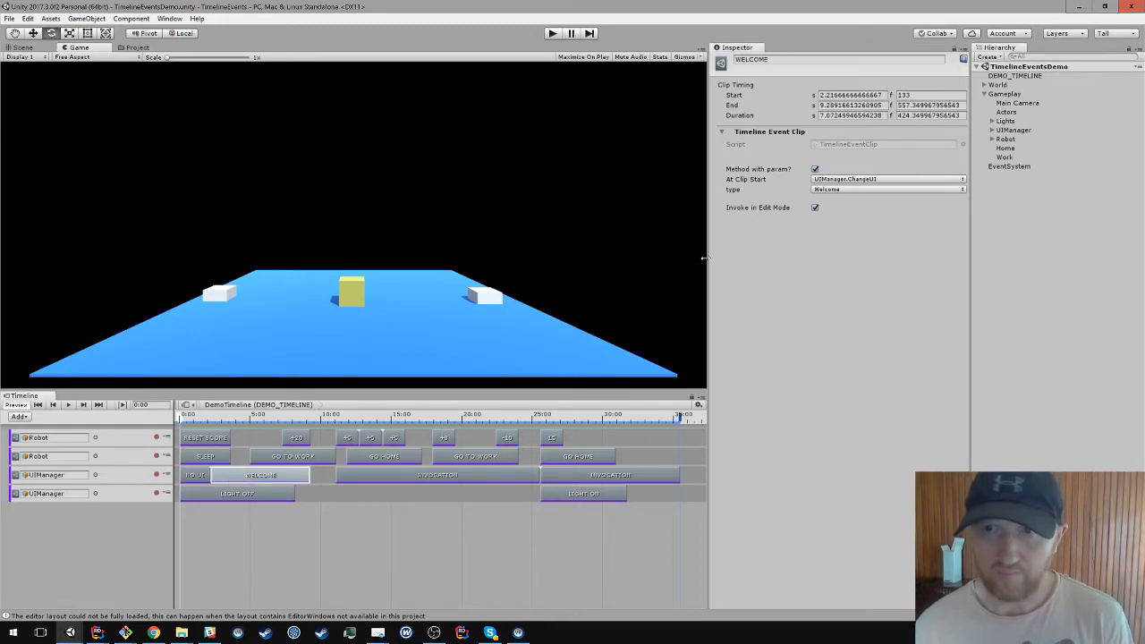
key(alt+tab)
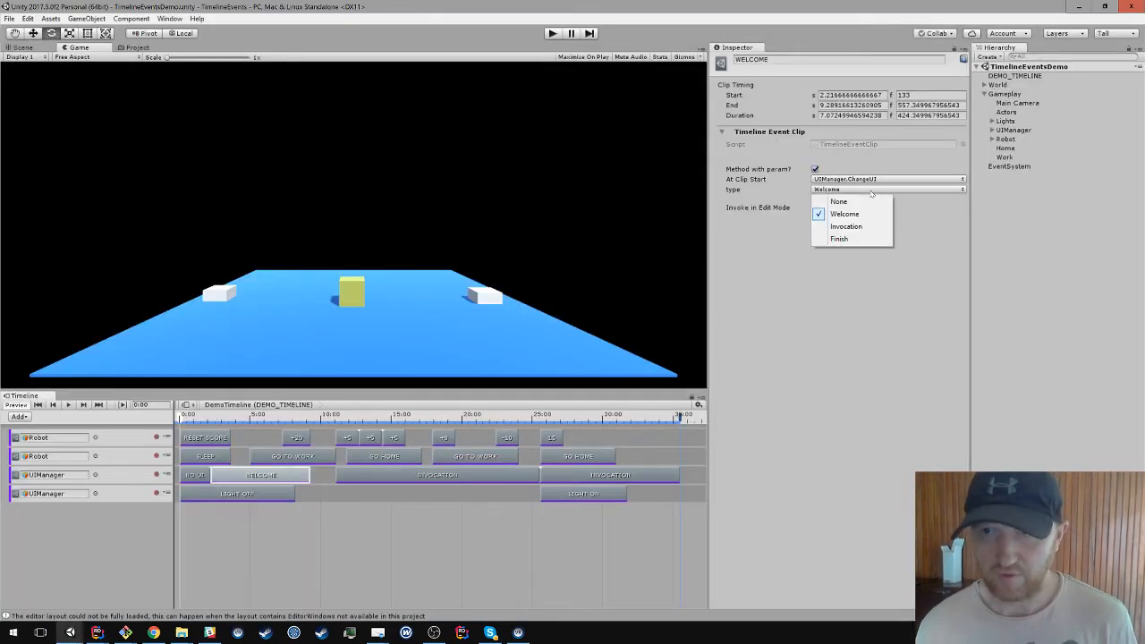
Step: Scrub the playhead over the WELCOME clip to preview the welcome message in the game view
click(845, 215)
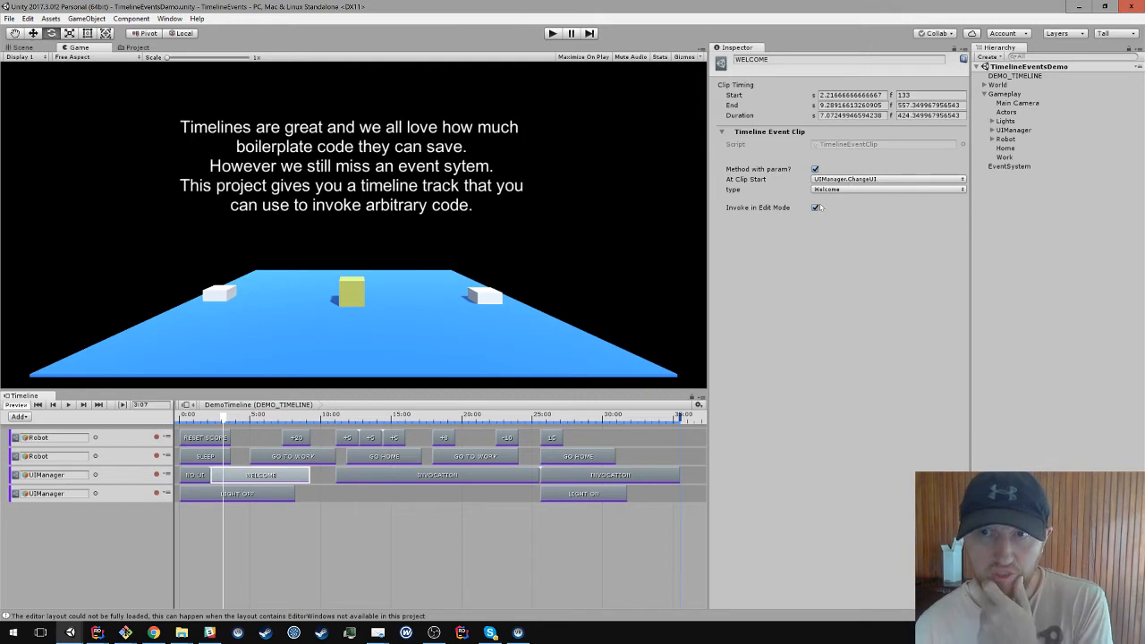
click(229, 415)
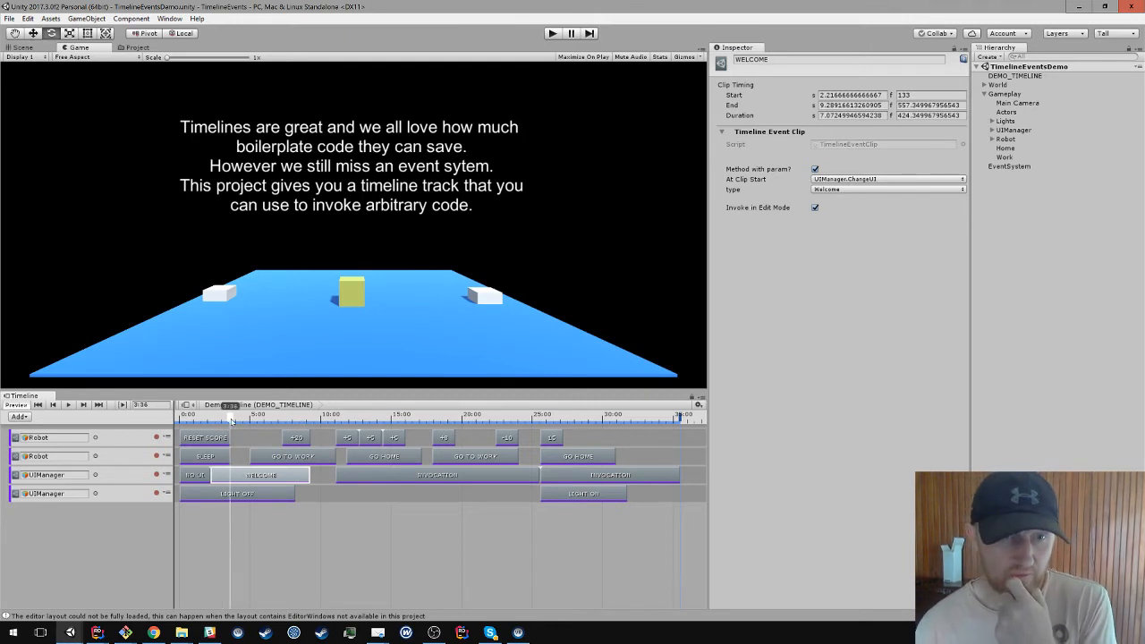
click(340, 415)
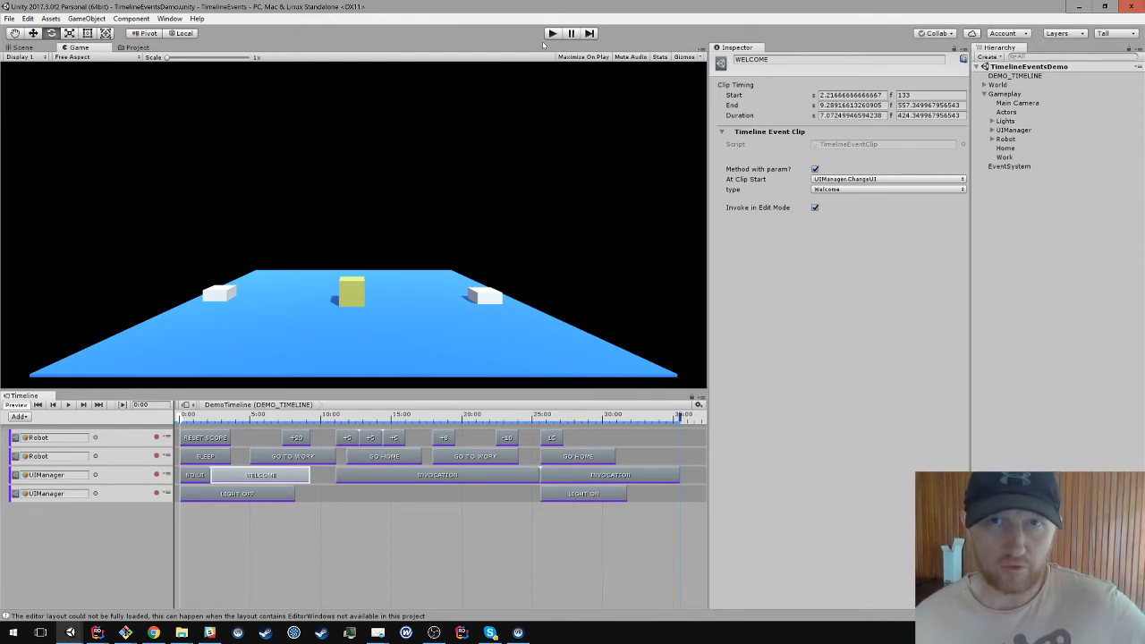
Step: Enter Play mode so the timeline runs and shows the welcome message
click(551, 32)
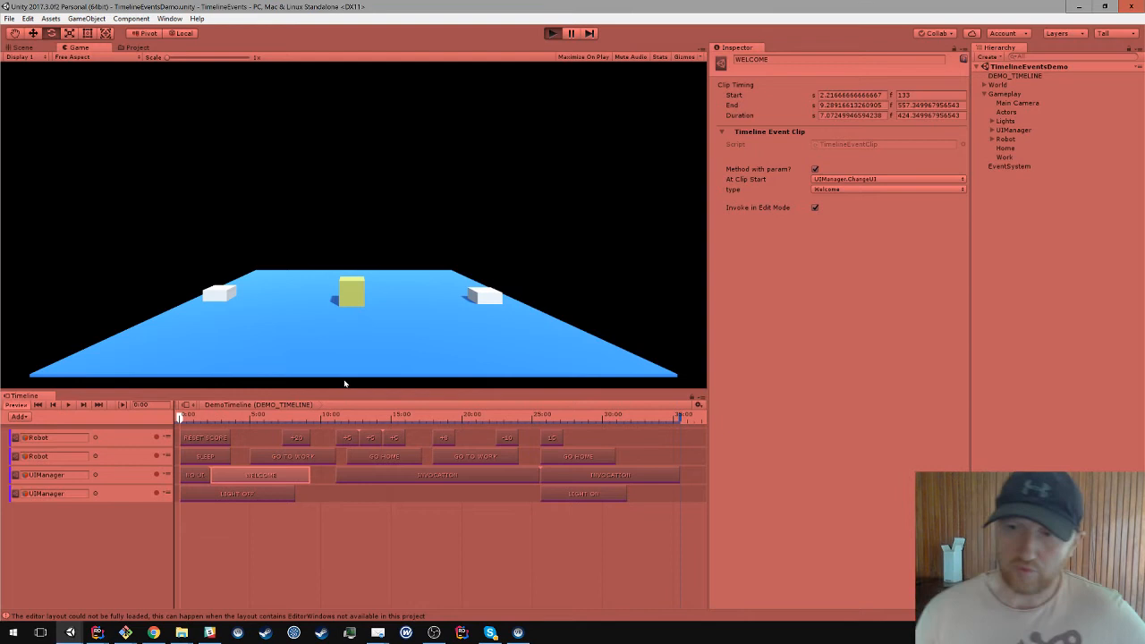
mouse_move(350, 349)
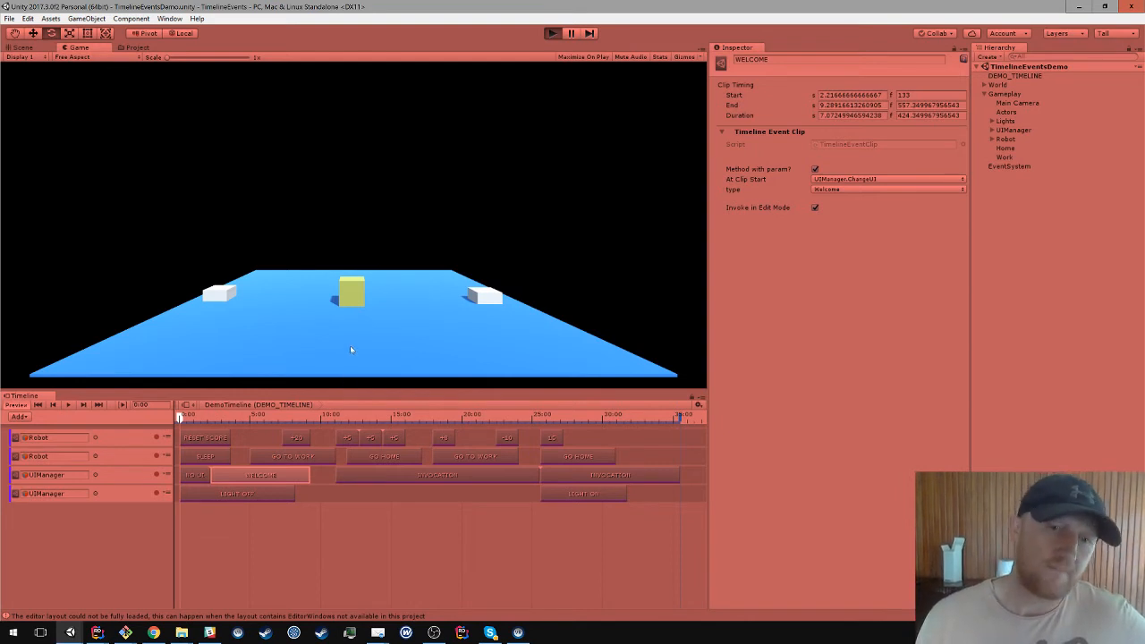
click(551, 32)
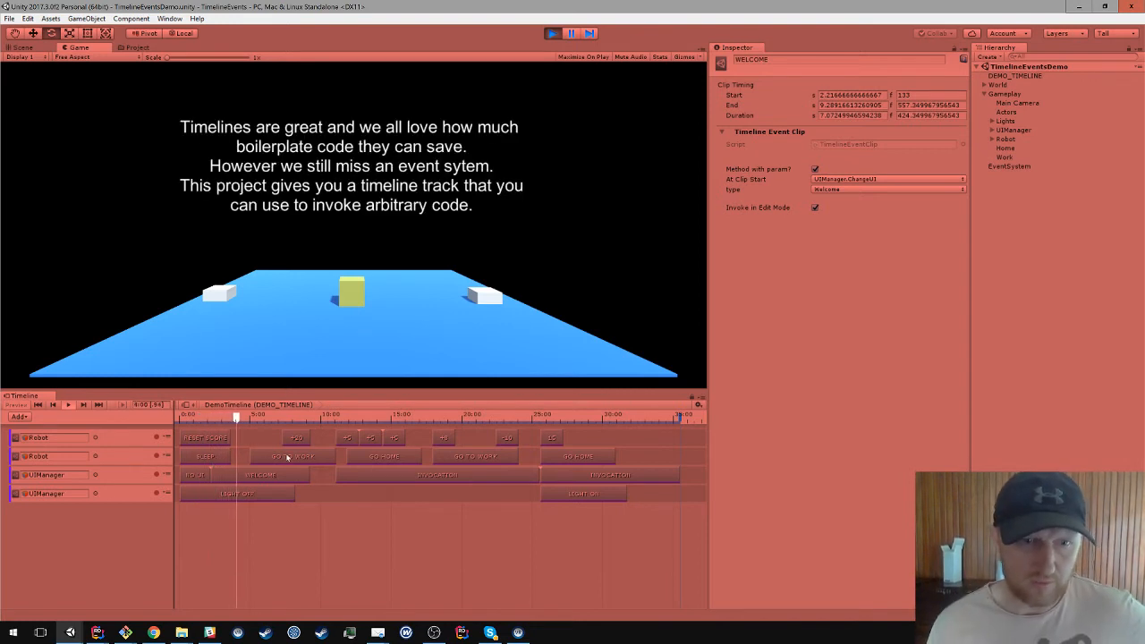
click(293, 456)
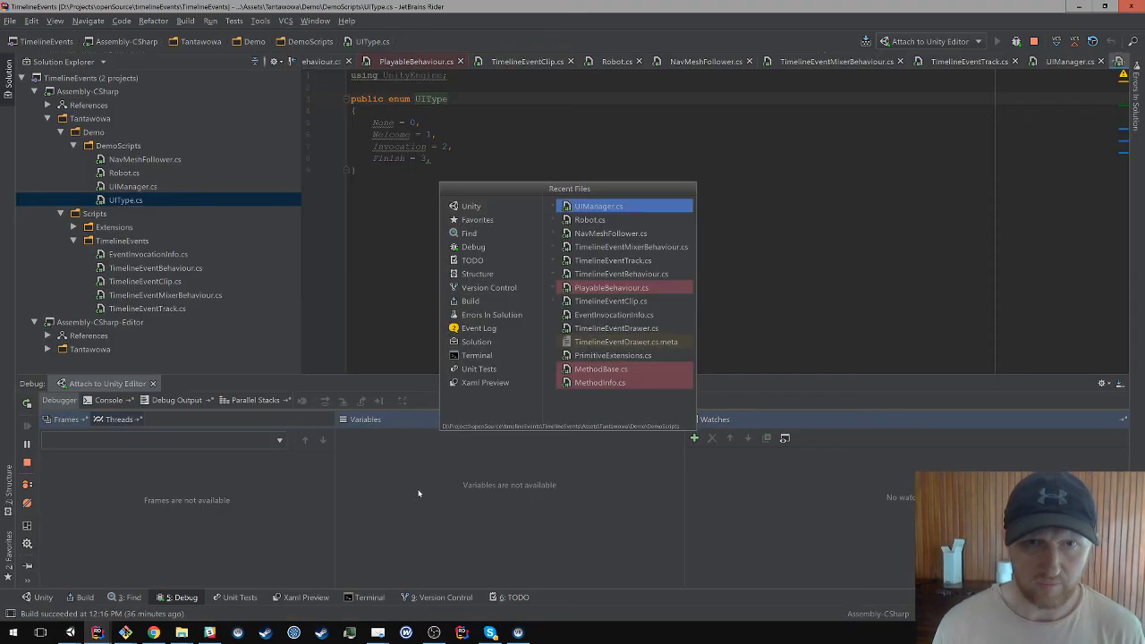
Step: Open UIManager.cs from Rider's recent files
click(591, 218)
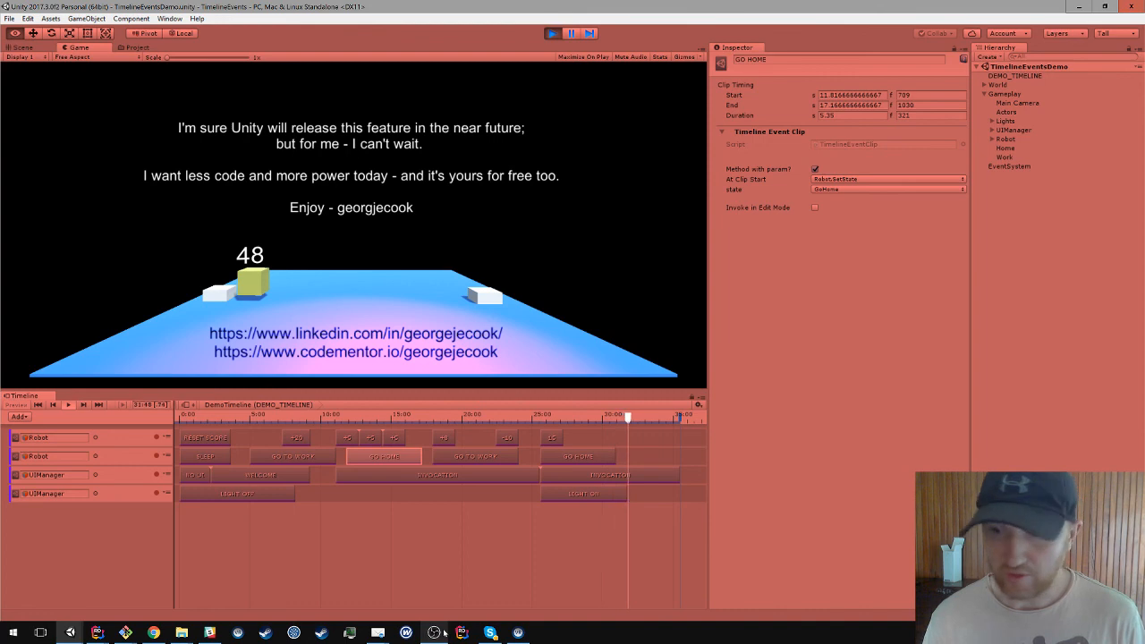
mouse_move(433, 633)
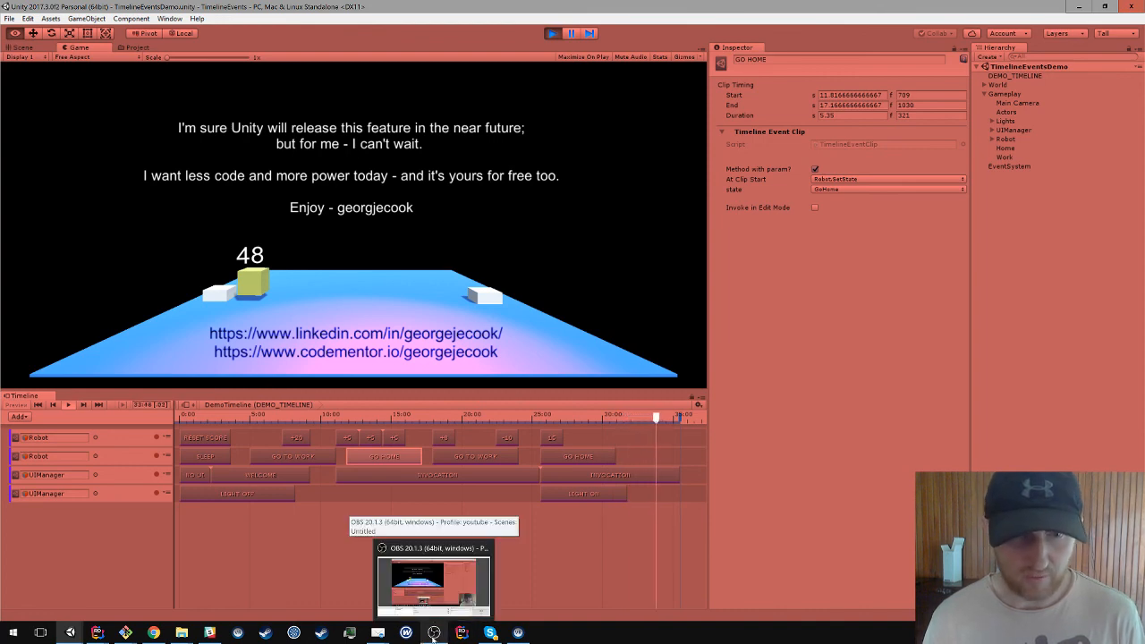